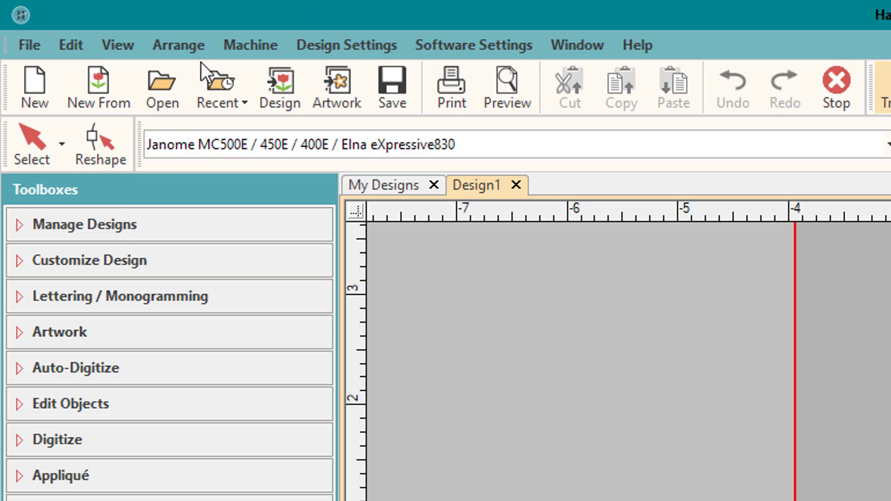
mouse_move(122, 244)
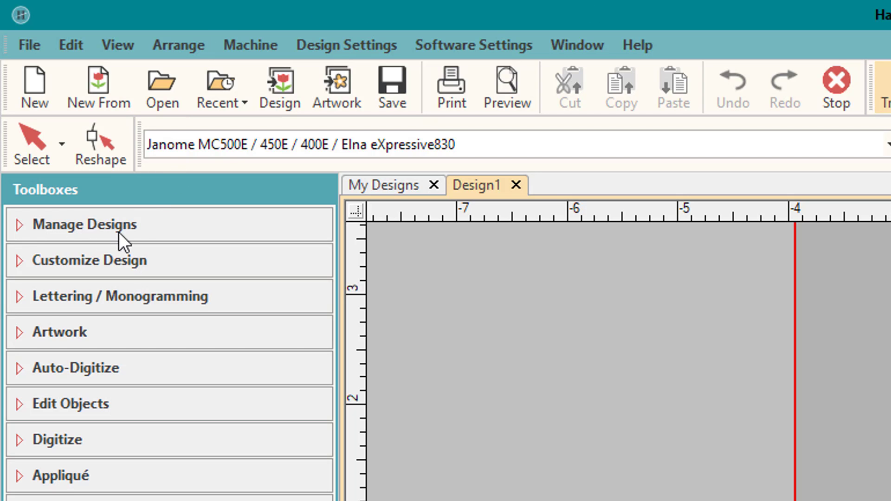
mouse_move(102, 236)
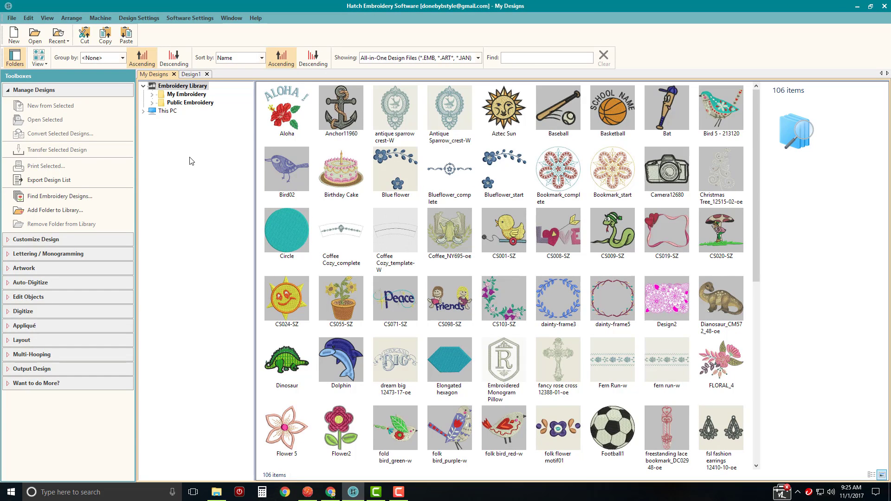
- Scroll through all 106 design thumbnails in the My Designs library
scroll("down", 3)
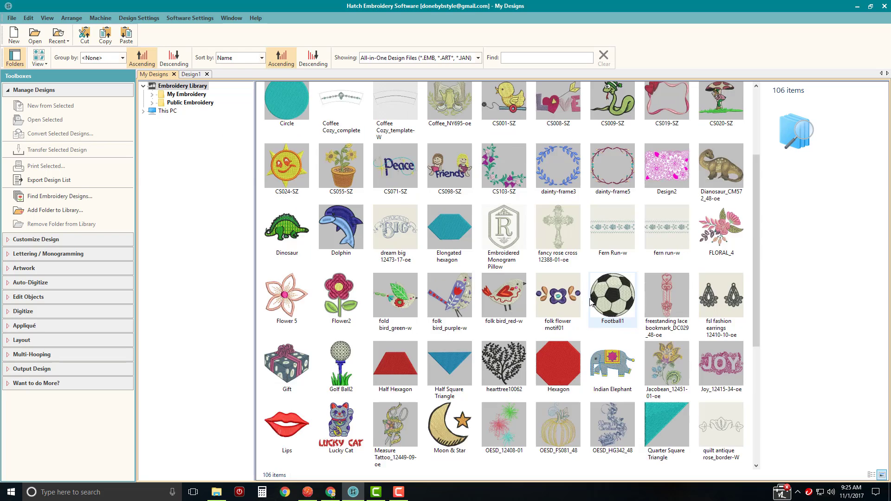
scroll("down", 3)
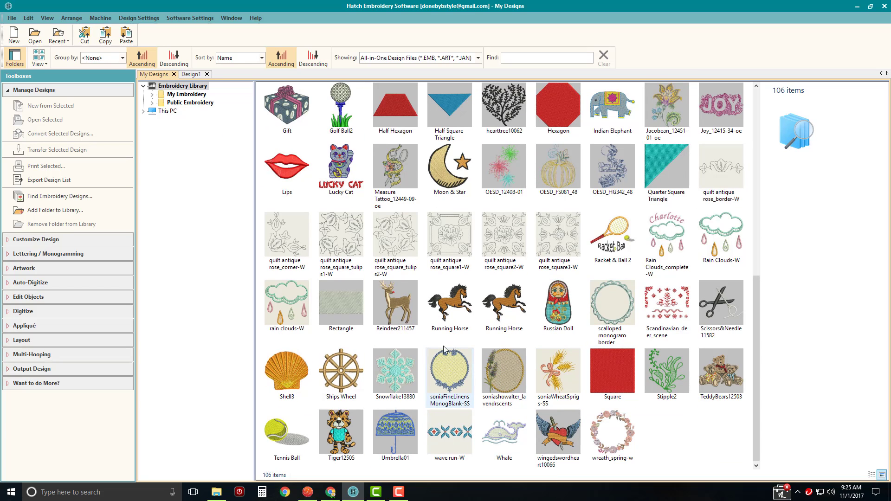
mouse_move(394, 301)
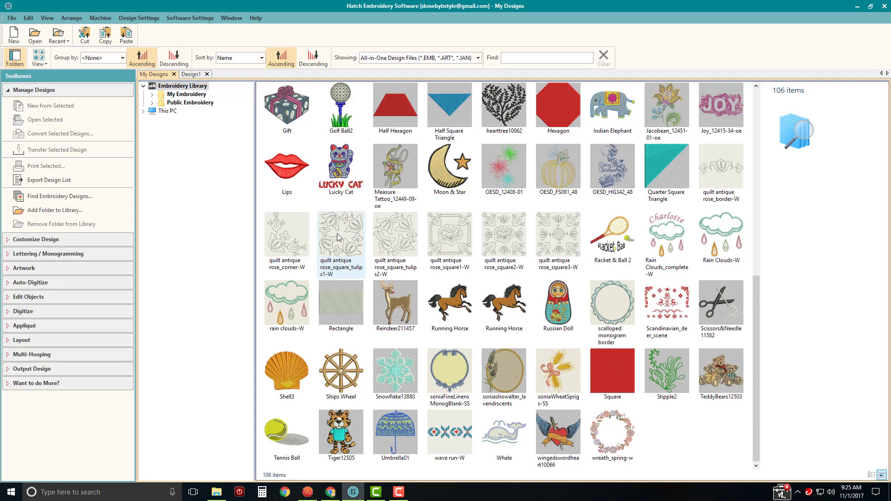
- Select the quilt antique rose_square_tulips1-W thumbnail to view its 6028-stitch, 5.43 in details
left_click(340, 235)
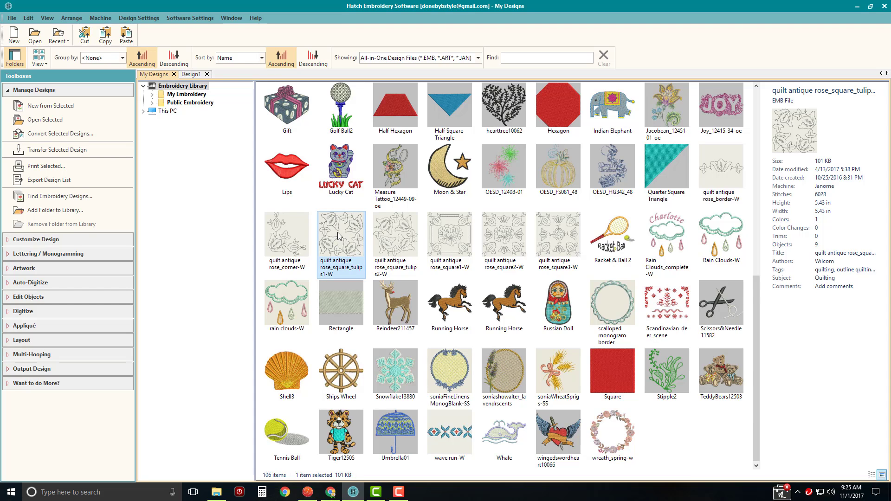
mouse_move(330, 231)
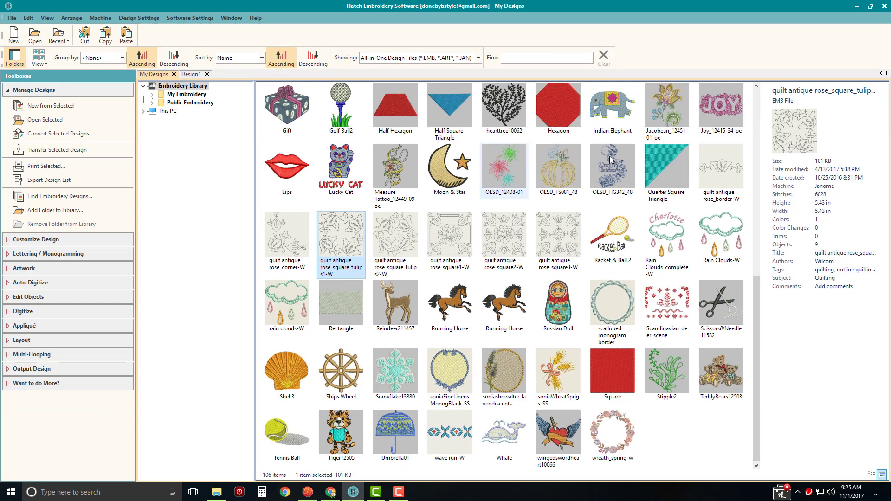
mouse_move(789, 302)
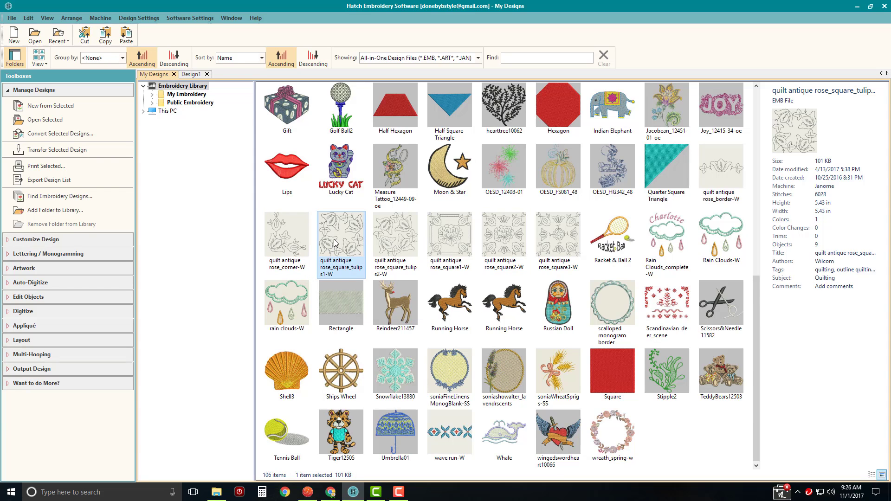
- Open the quilt antique rose_square_tulips1-W design in its own design tab
double_click(340, 233)
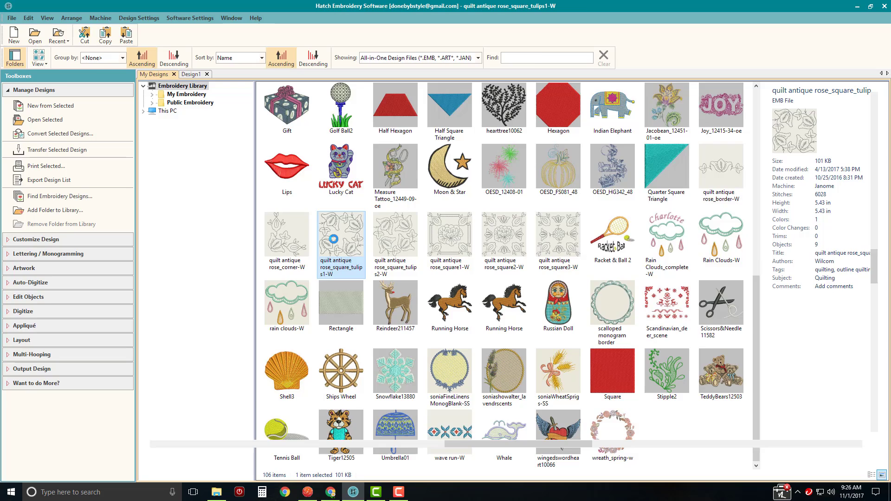
double_click(340, 235)
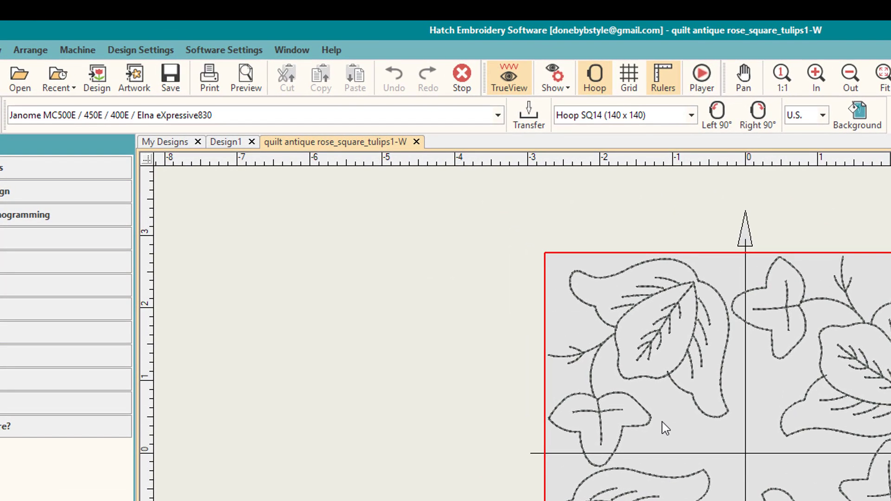
mouse_move(278, 117)
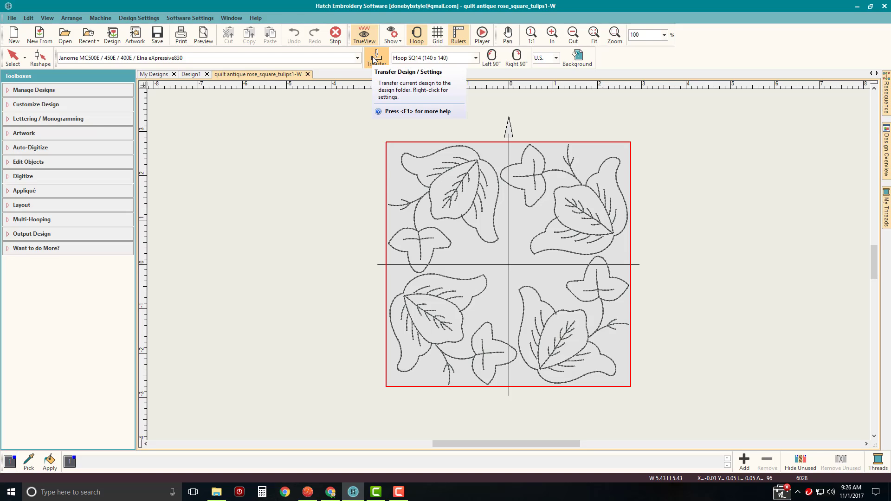
mouse_move(322, 388)
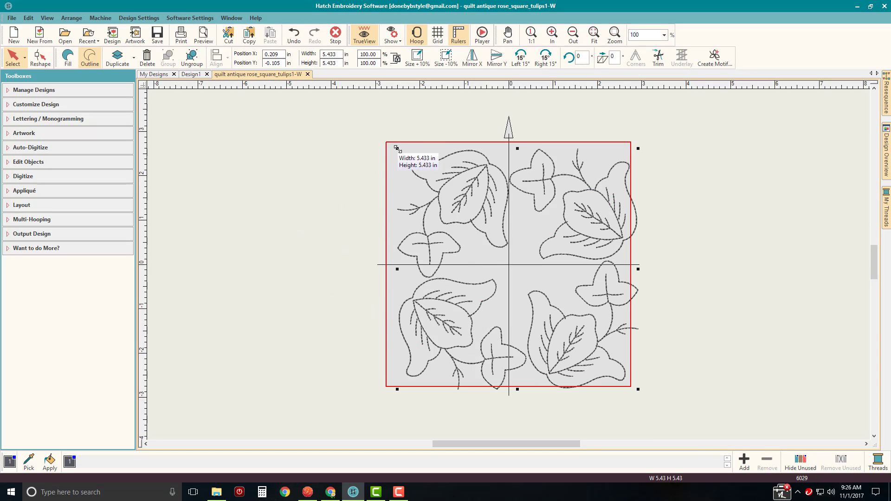
- Resize the tulip square to 6.84 in and switch to the SQ20b 200 × 200 hoop
left_click_drag(397, 148, 331, 109)
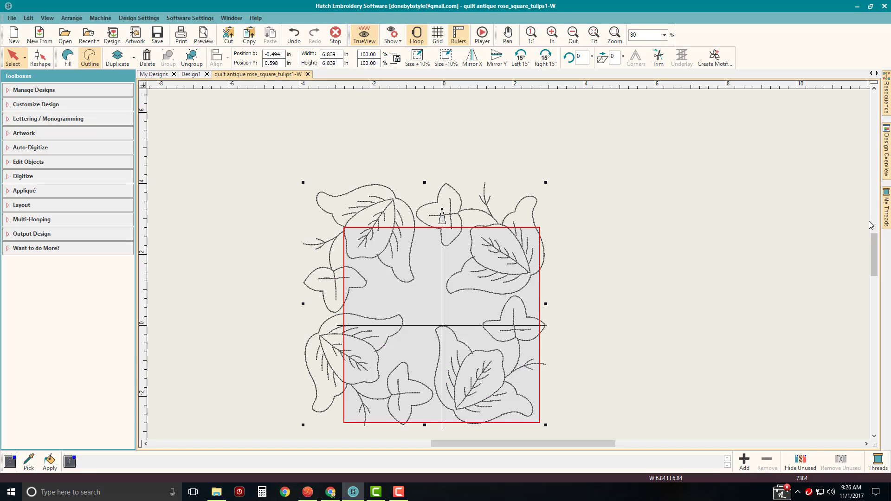
scroll("down", 3)
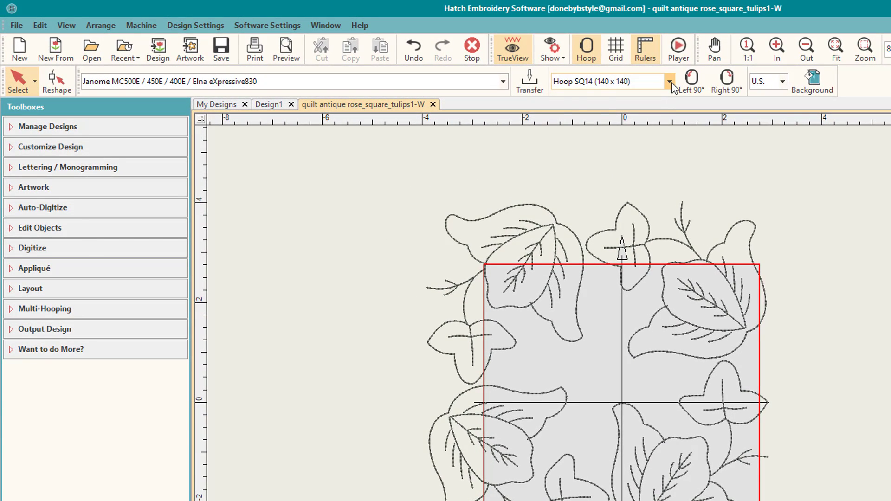
left_click(669, 82)
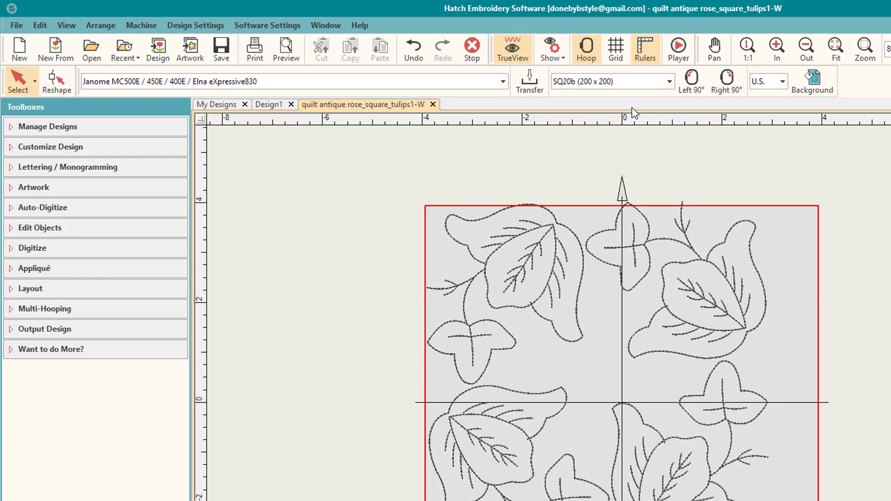
left_click(863, 8)
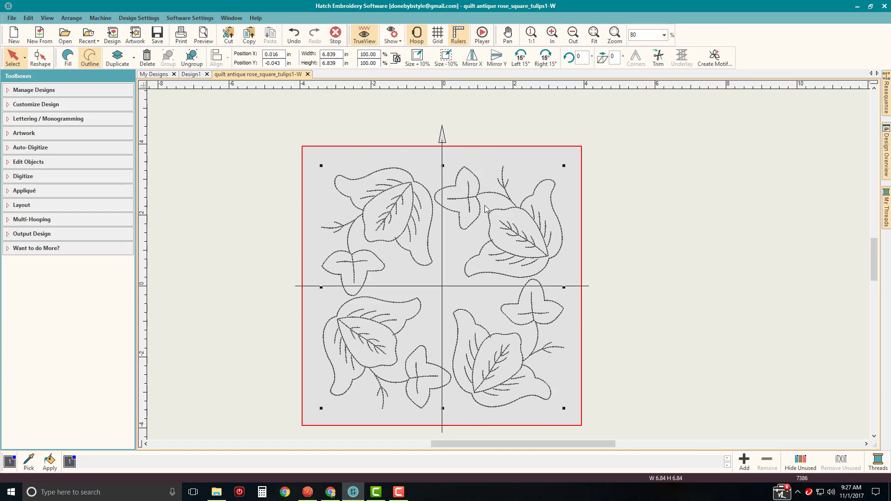
mouse_move(417, 223)
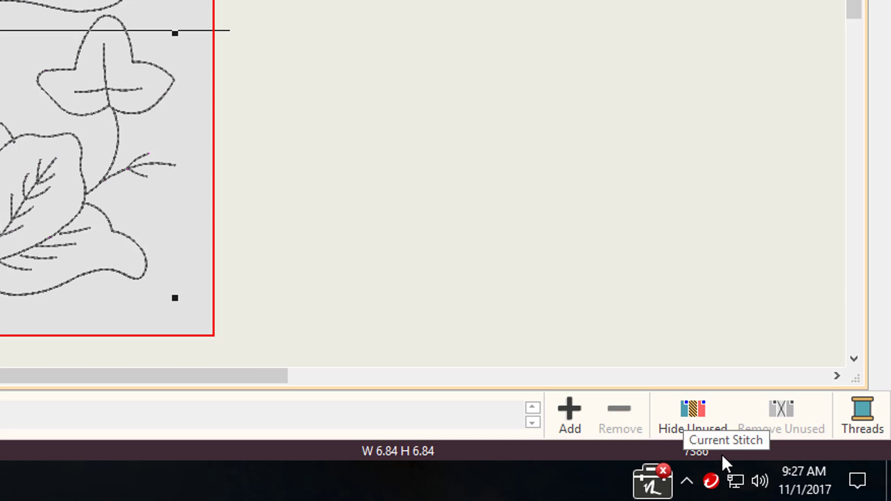
mouse_move(724, 451)
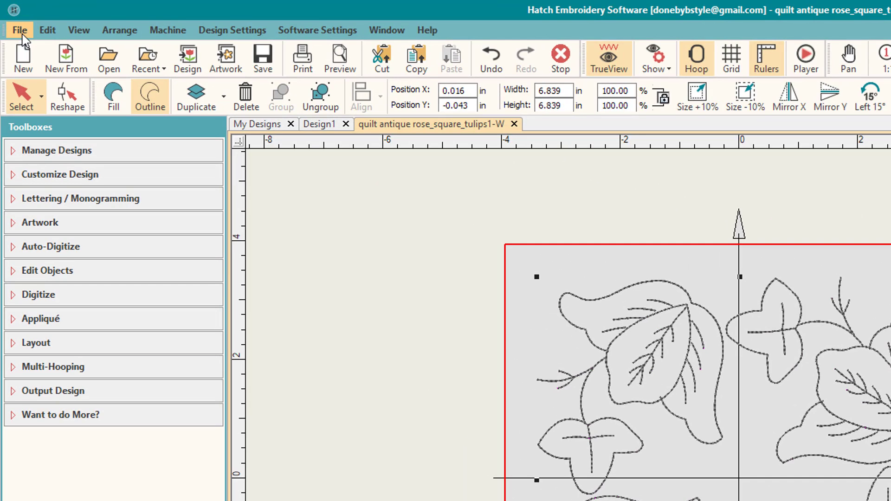
- Start a Janome JEF export from the file commands, then cancel it
left_click(19, 31)
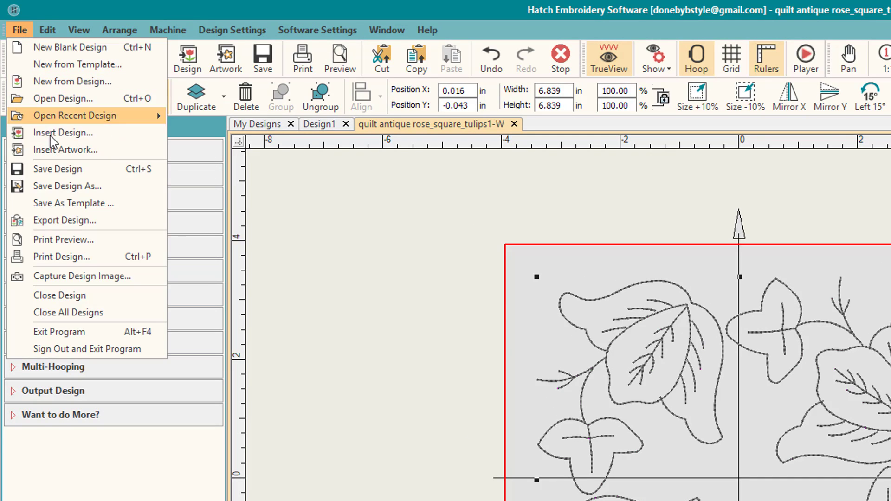
mouse_move(64, 220)
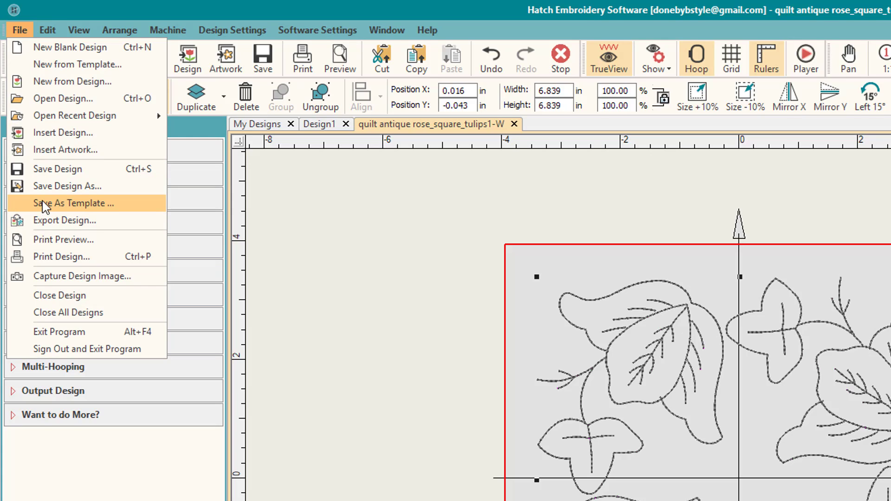
mouse_move(67, 185)
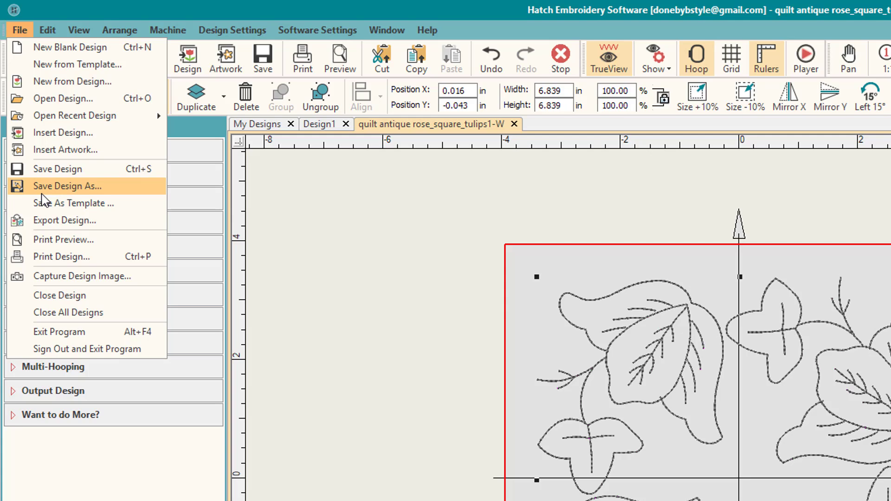
mouse_move(40, 220)
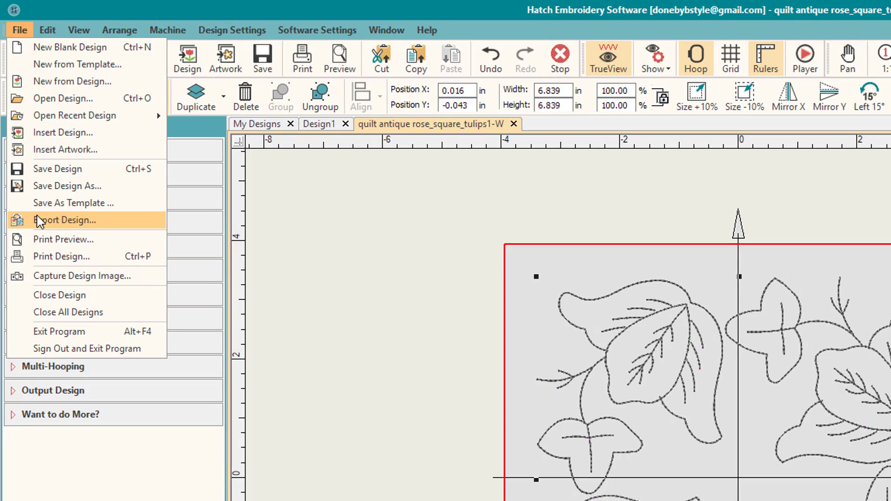
left_click(66, 220)
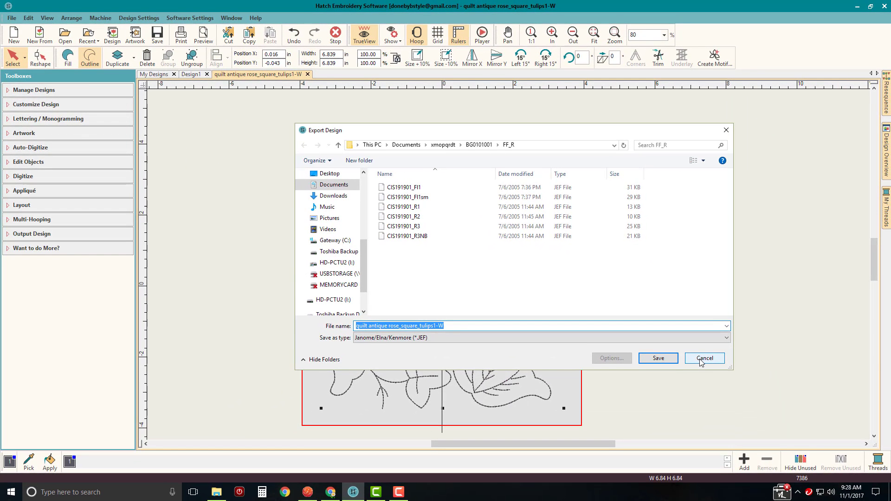
left_click(704, 358)
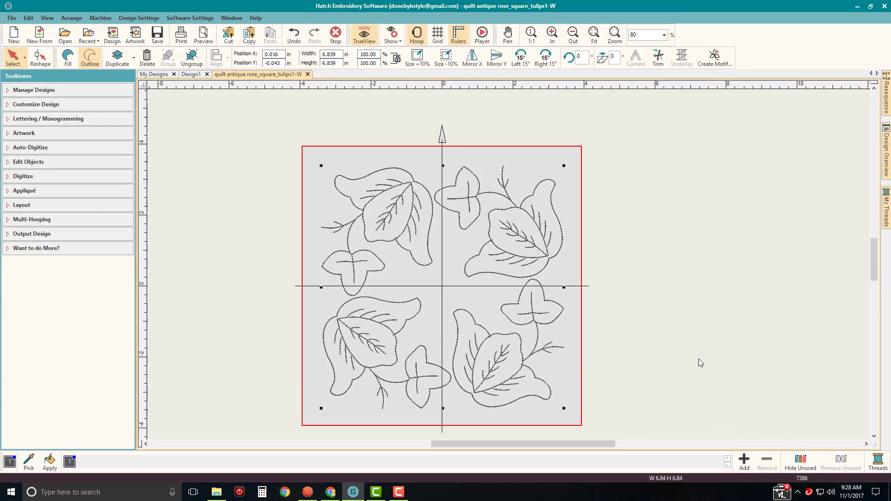
mouse_move(704, 360)
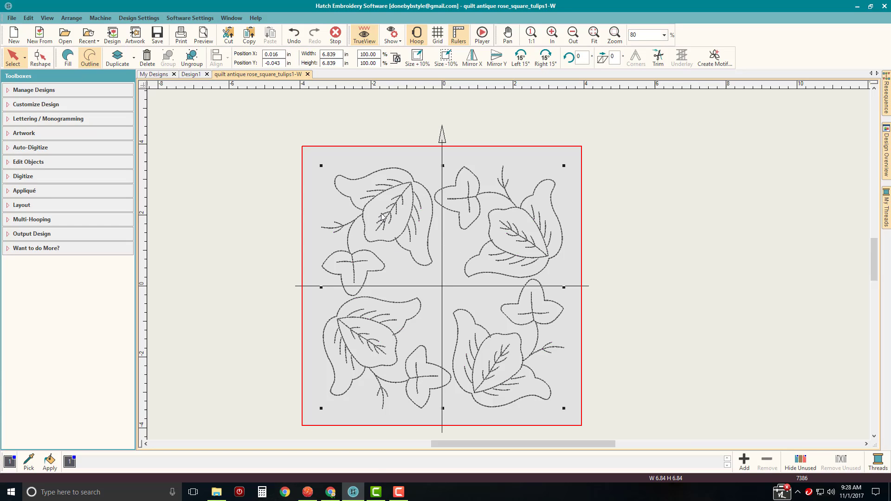
mouse_move(405, 217)
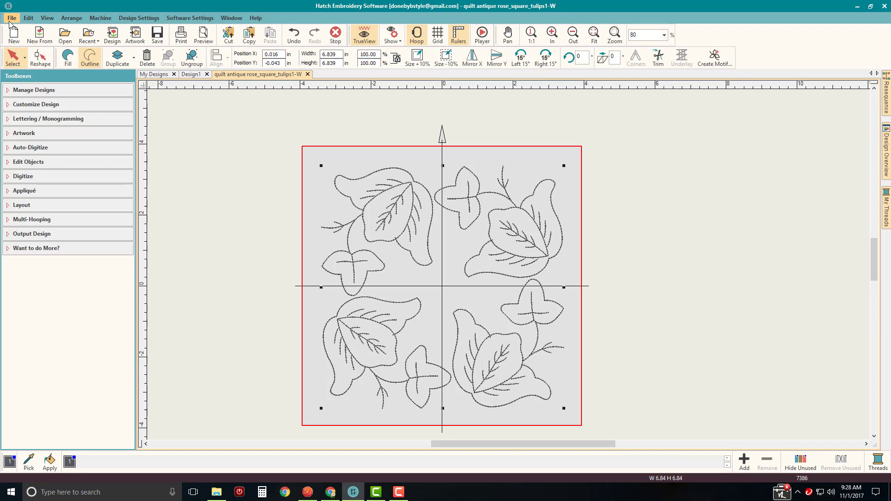
left_click(11, 17)
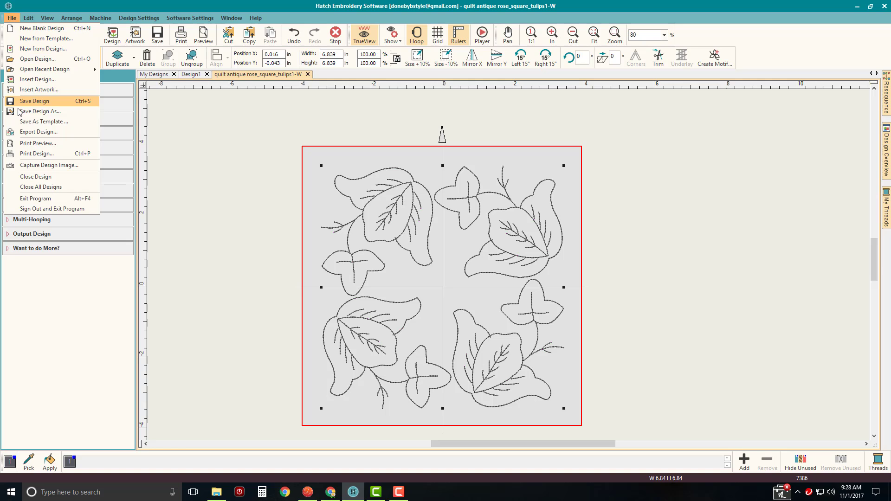
mouse_move(38, 131)
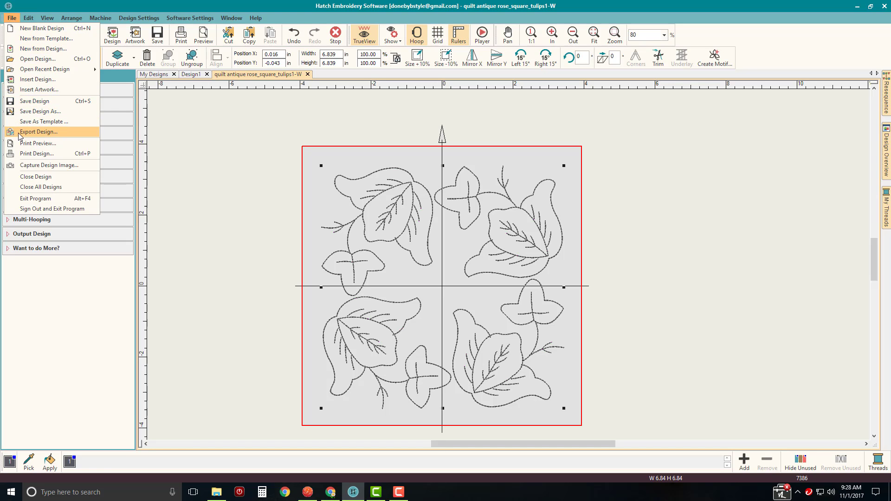
left_click(38, 131)
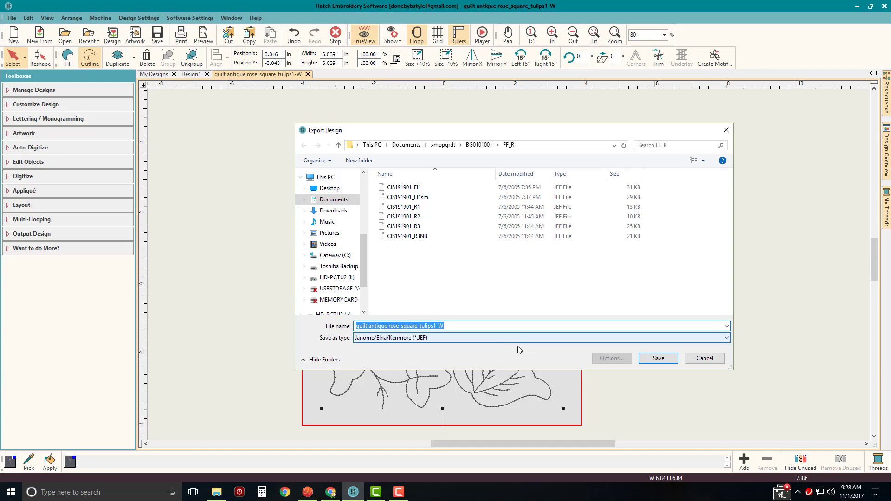
left_click(726, 338)
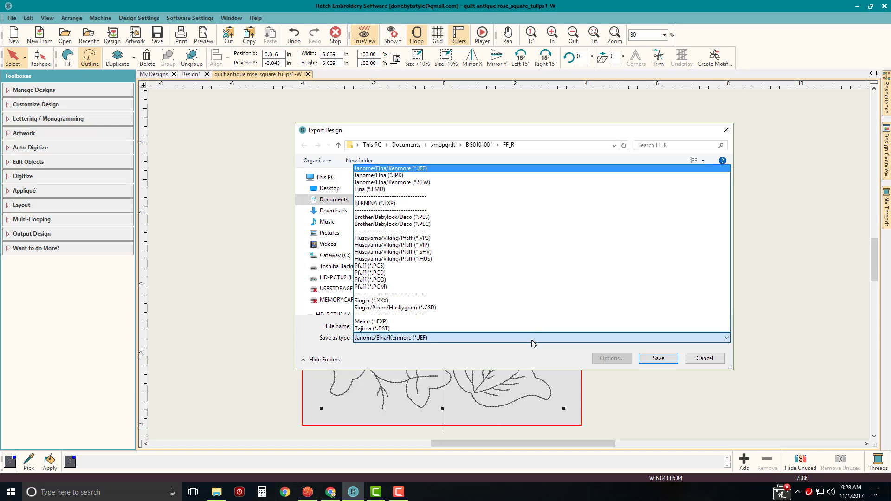
left_click(389, 175)
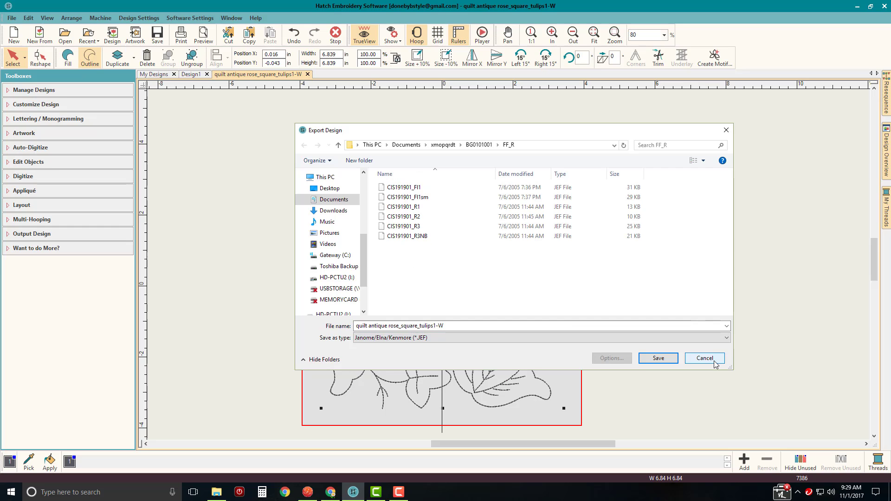
left_click(703, 357)
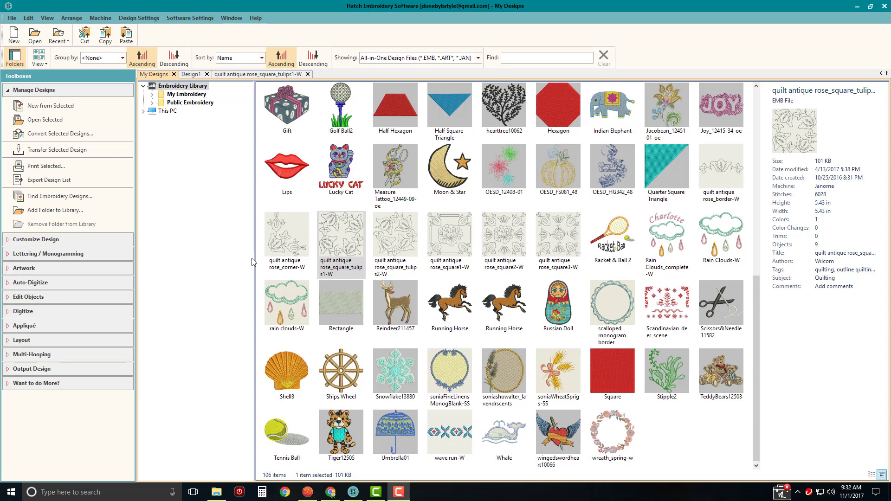
mouse_move(348, 240)
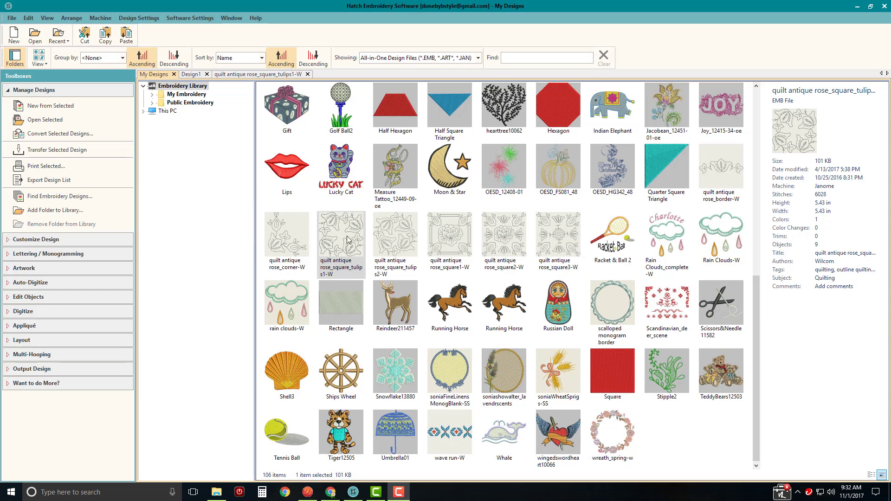
- Select the quilt antique rose_square_tulips1-W design in the My Designs library
left_click(340, 237)
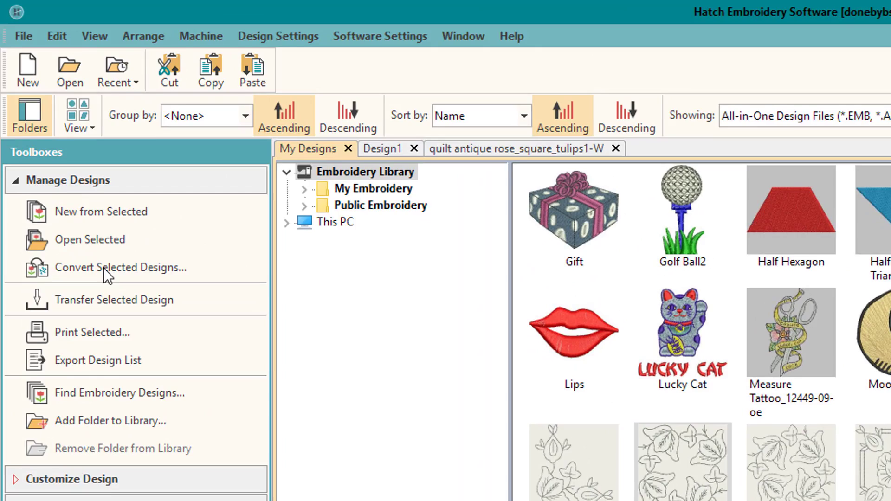
- Start Convert Selected Designs with Documents\EtsyDesigns as the destination folder
left_click(121, 268)
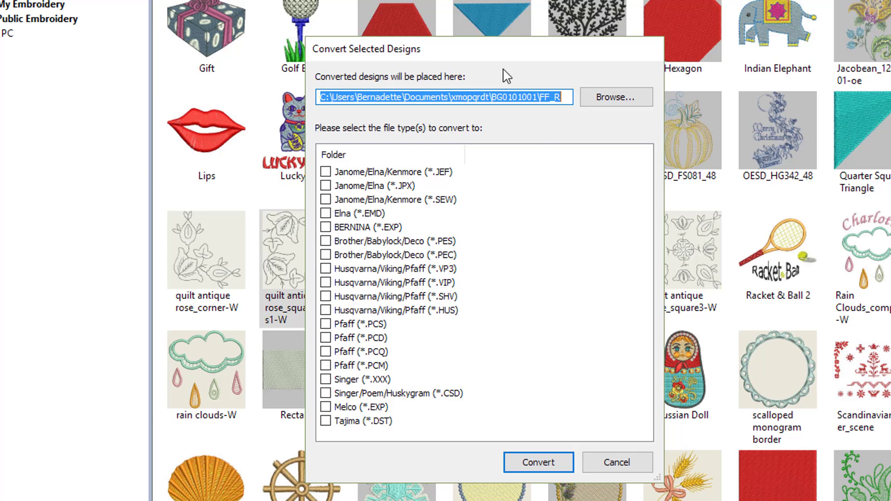
mouse_move(502, 88)
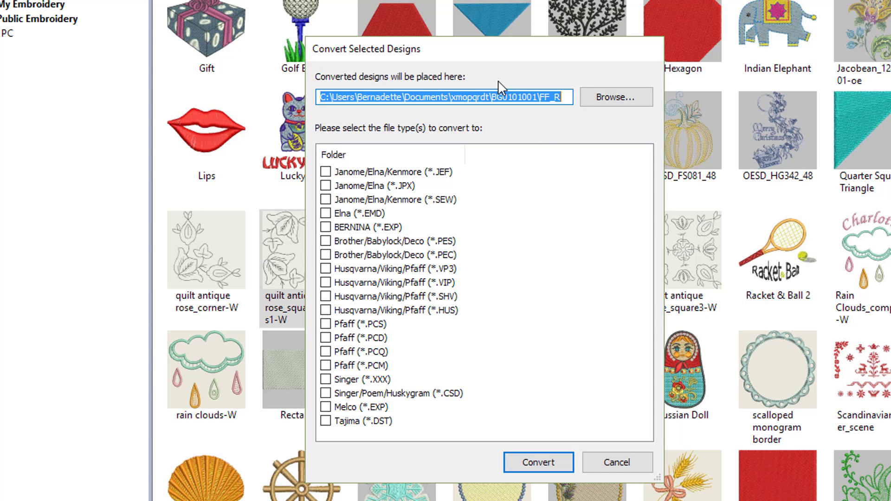
mouse_move(615, 97)
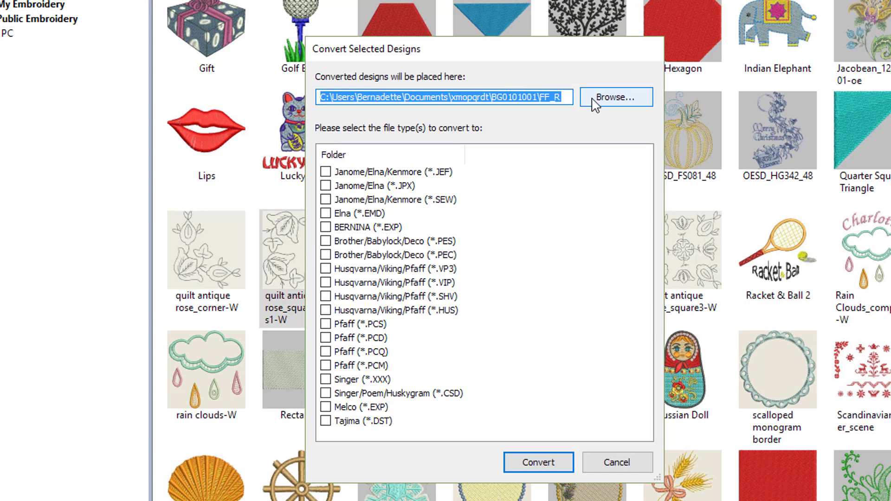
left_click(615, 96)
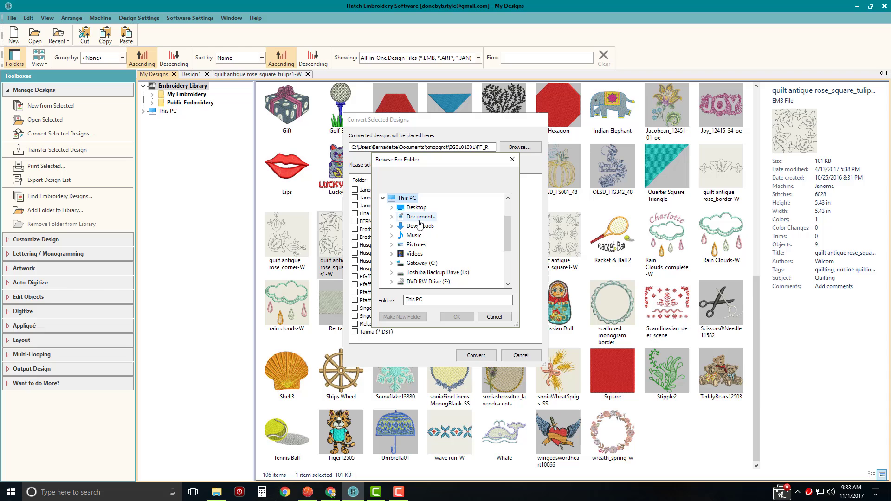
left_click(419, 216)
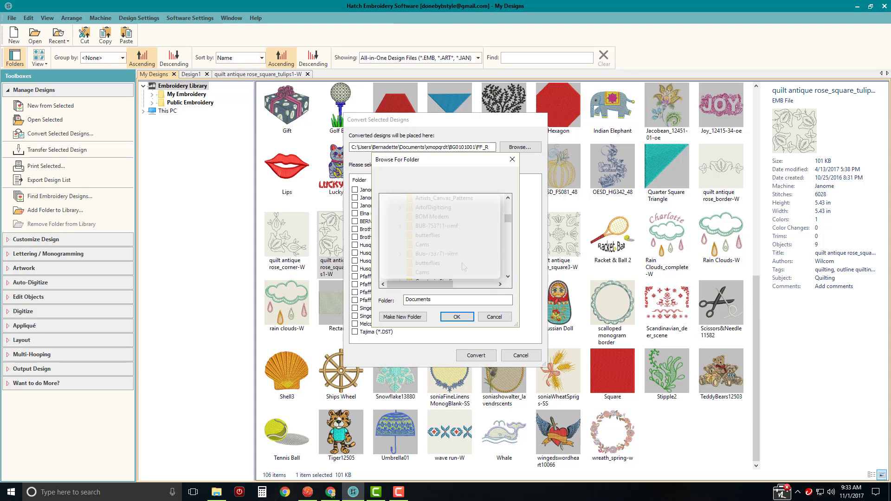
scroll("down", 3)
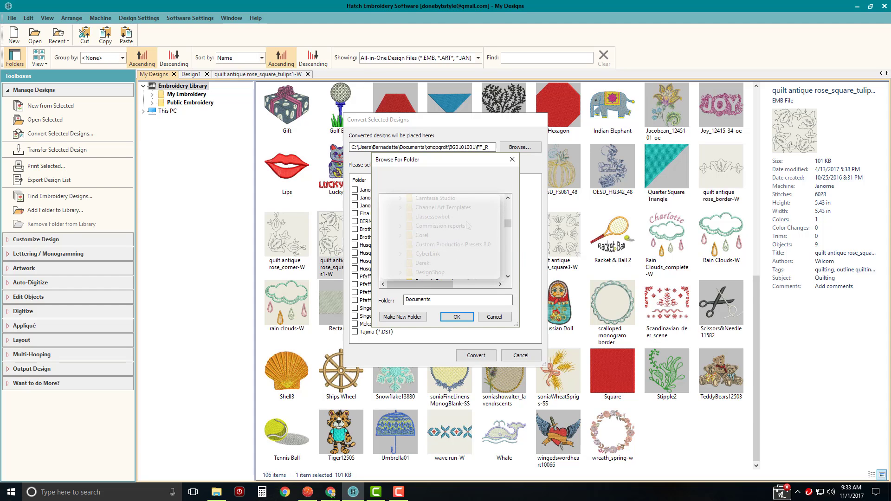
mouse_move(458, 251)
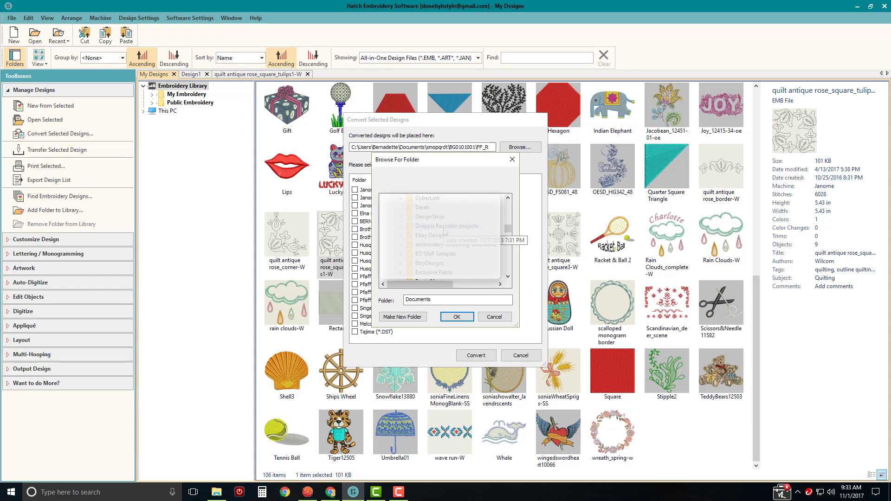
scroll("down", 3)
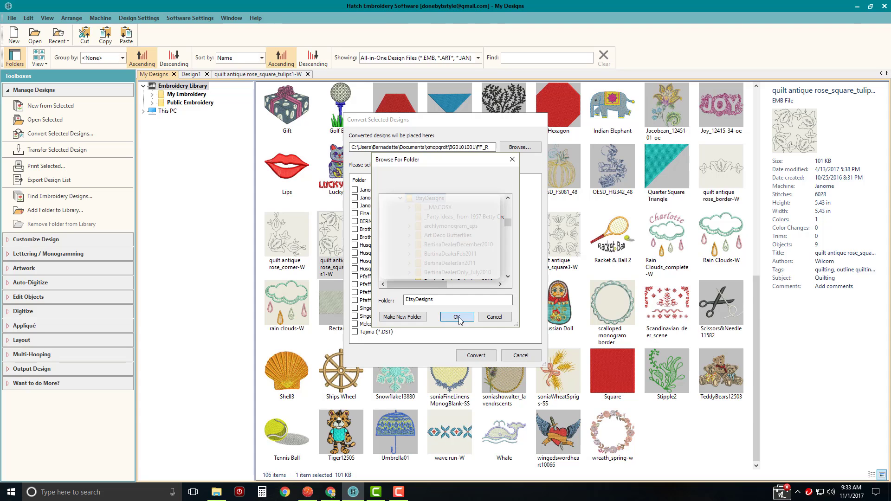
left_click(456, 316)
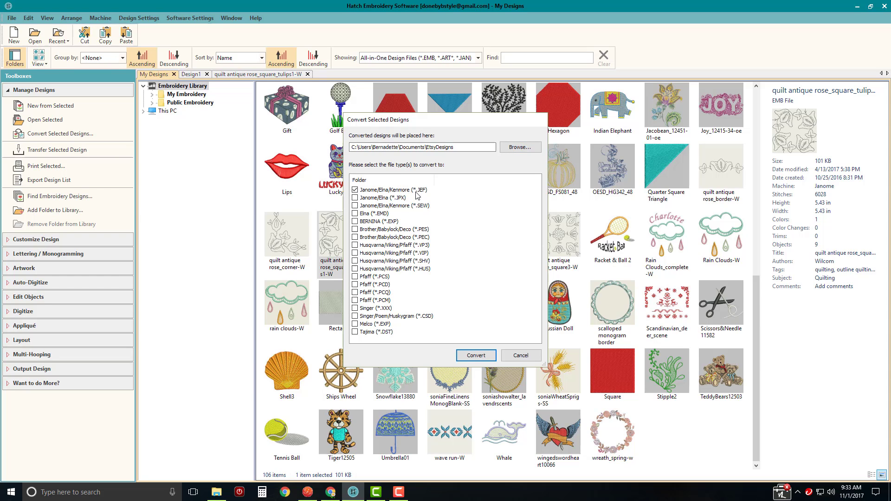
mouse_move(415, 244)
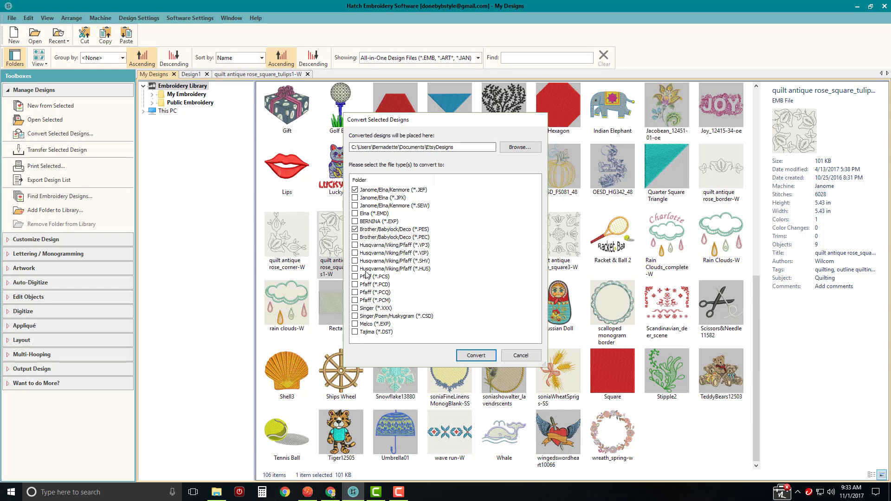
mouse_move(480, 284)
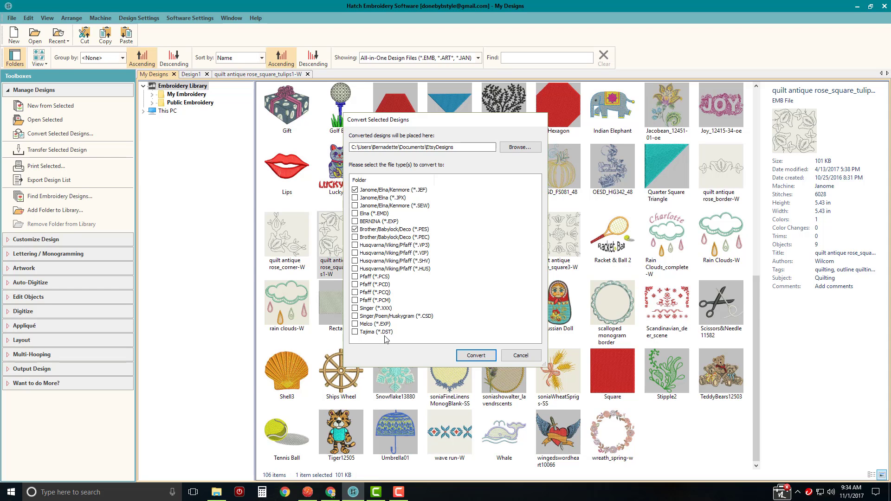
mouse_move(428, 323)
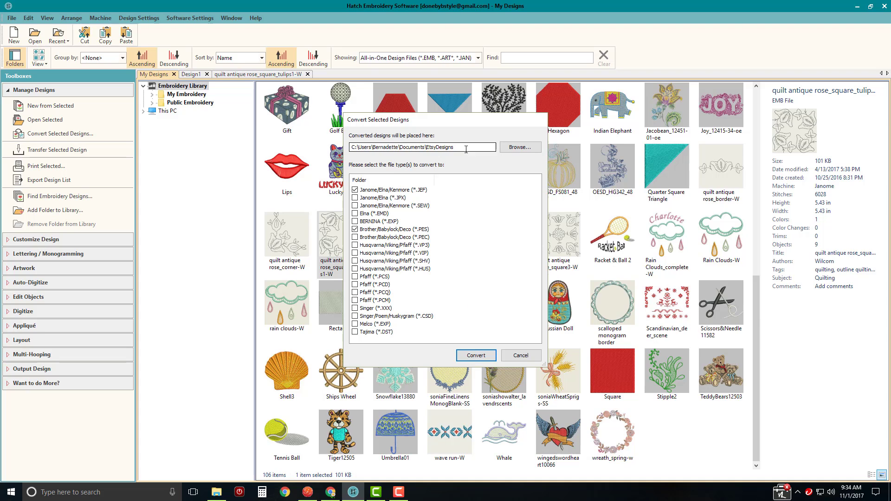
mouse_move(486, 278)
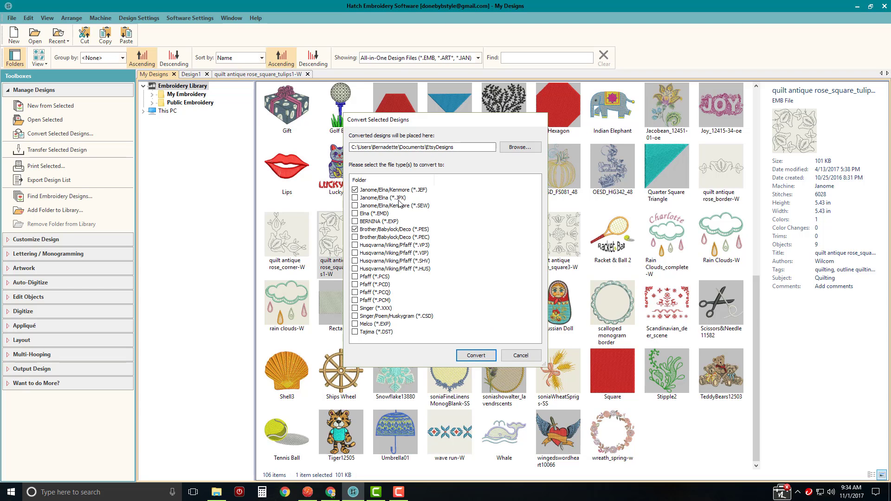
mouse_move(497, 375)
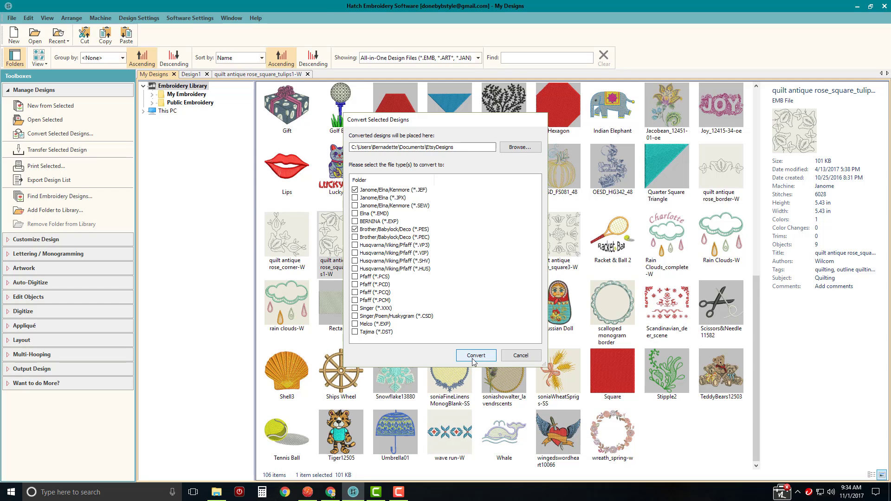
- Convert the tulip design to Janome JEF and Brother PES files in EtsyDesigns
left_click(475, 355)
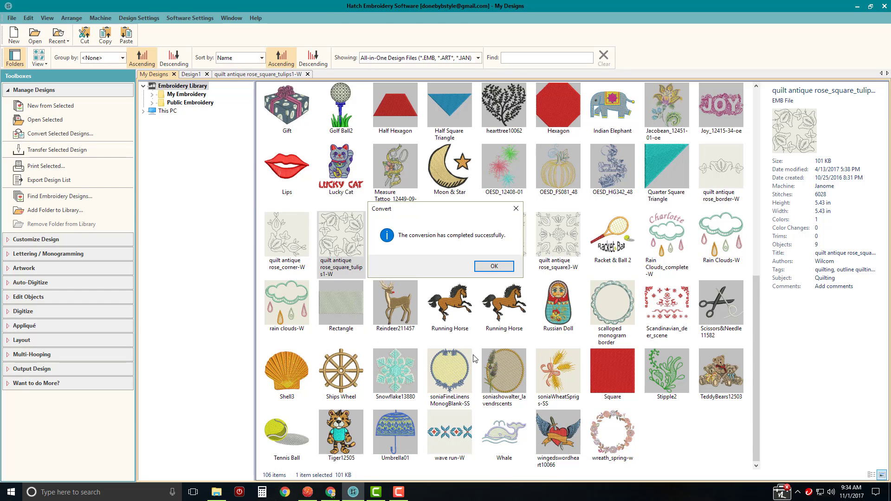
mouse_move(500, 241)
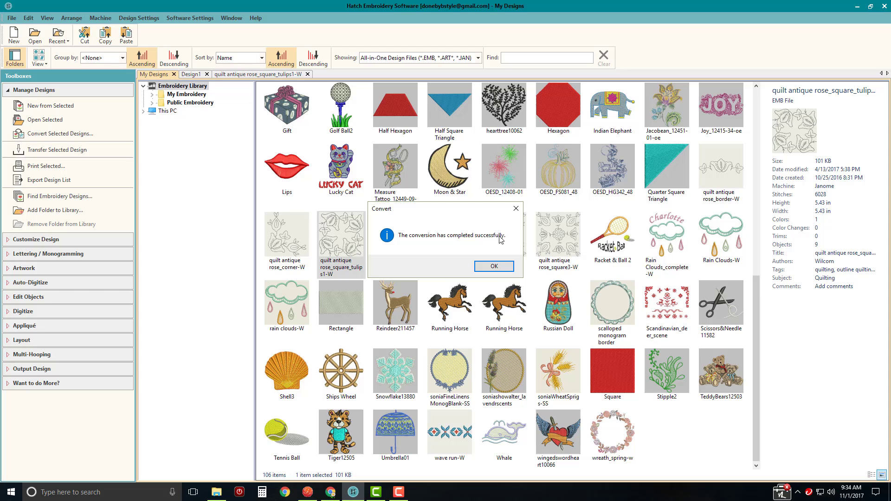
- Acknowledge the successful conversion message with OK
left_click(492, 266)
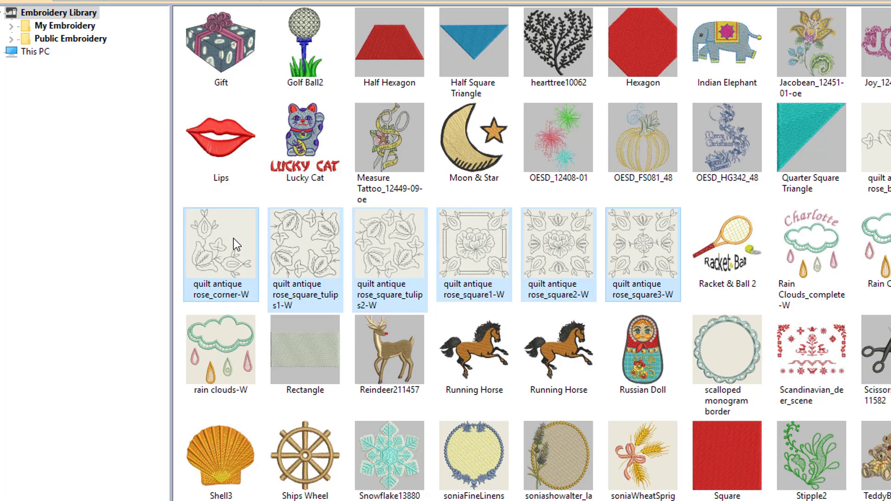
mouse_move(650, 260)
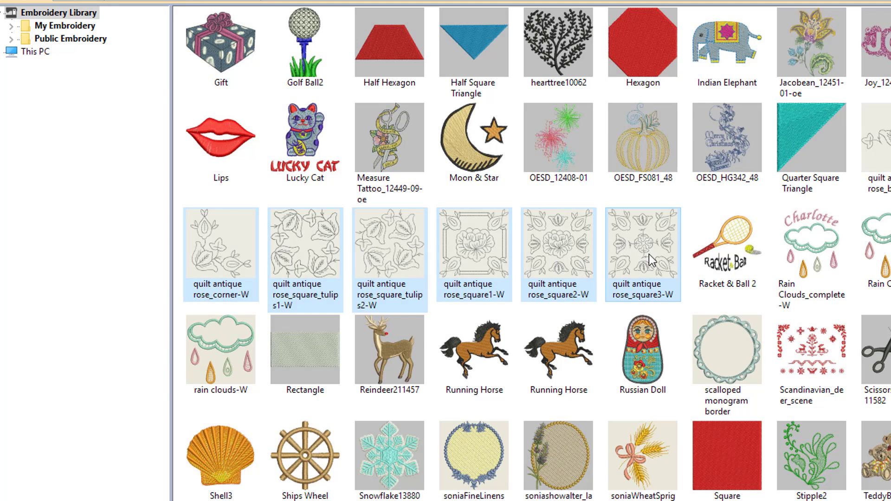
- Convert the six quilt antique rose designs to JEF and PES, then dismiss the completion notice
left_click(220, 136)
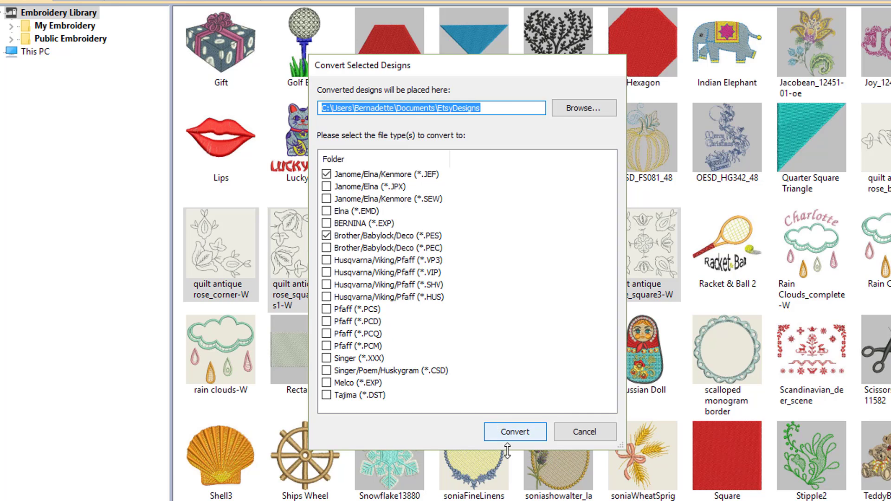
left_click(514, 432)
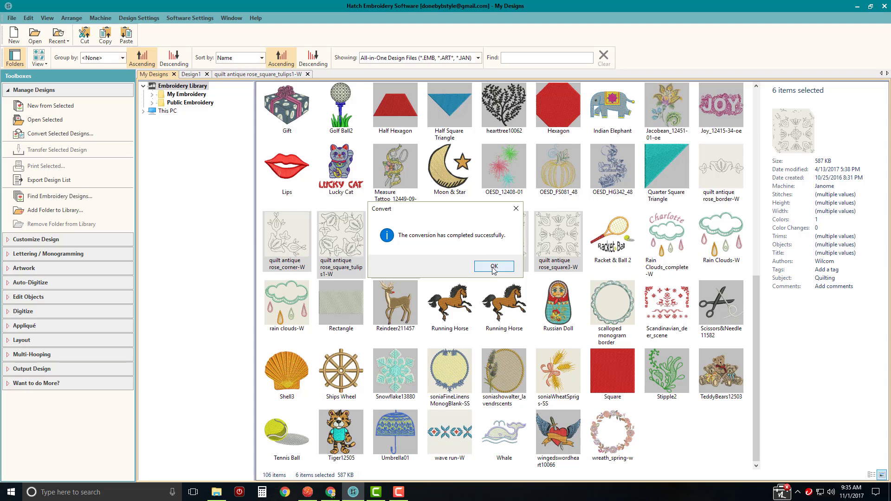
left_click(493, 268)
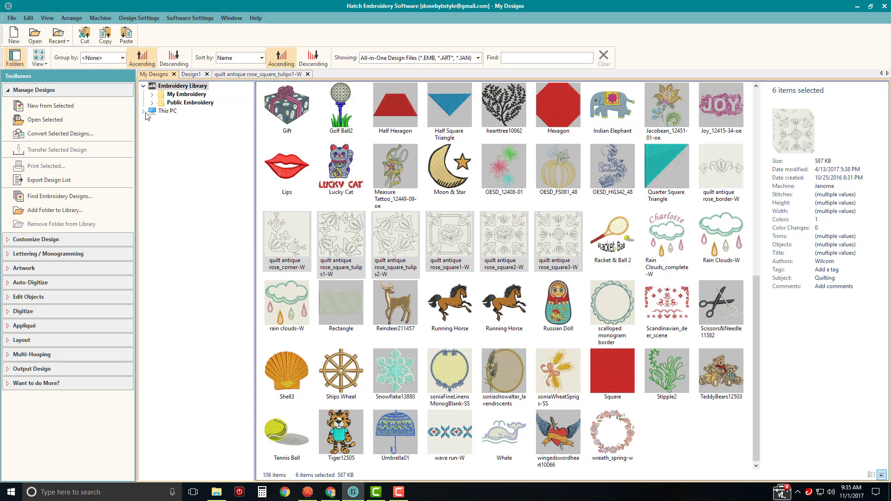
- Browse This PC to the EtsyDesigns folder to list its embroidery files, including the quilt rose designs
left_click(145, 111)
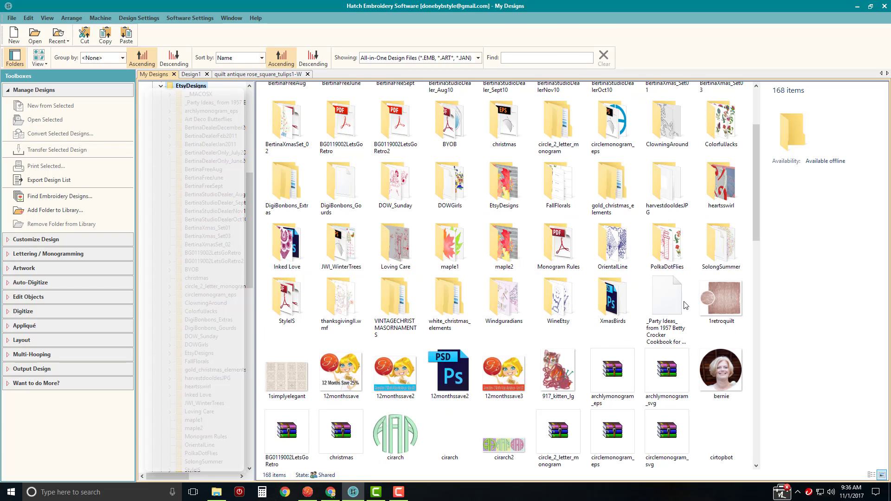
scroll("down", 3)
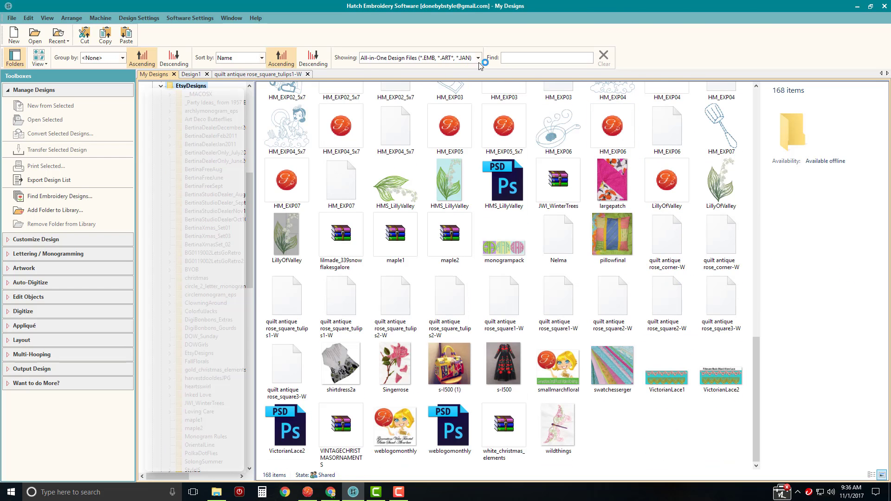
mouse_move(332, 100)
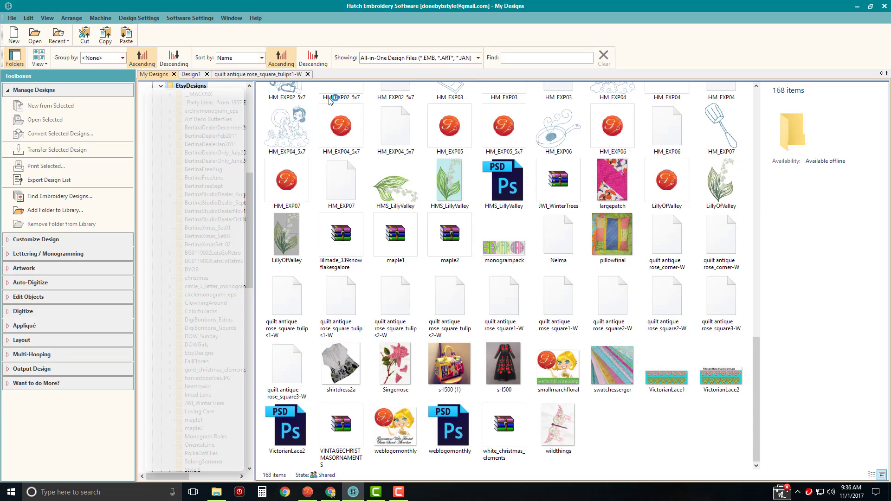
left_click(503, 296)
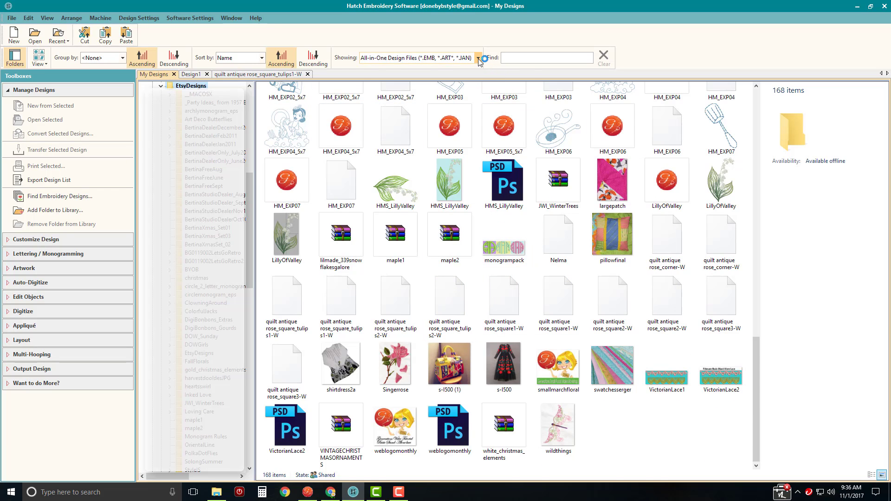
left_click(478, 58)
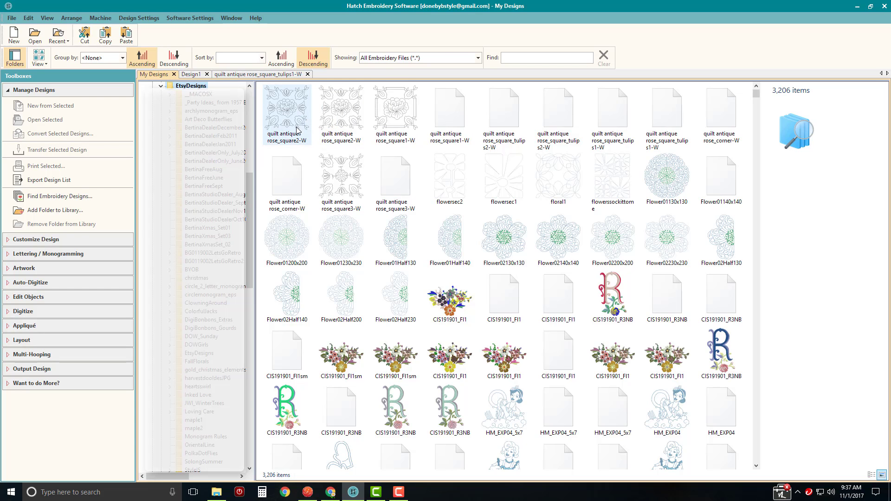
mouse_move(297, 124)
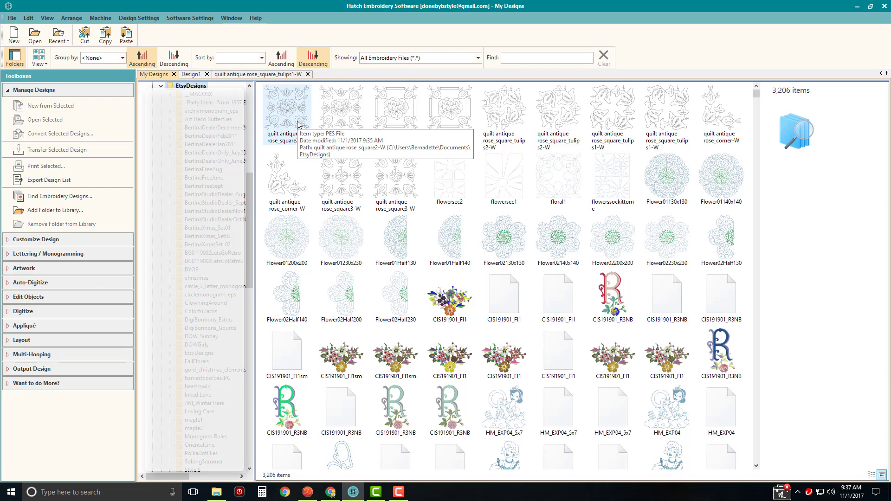
mouse_move(704, 120)
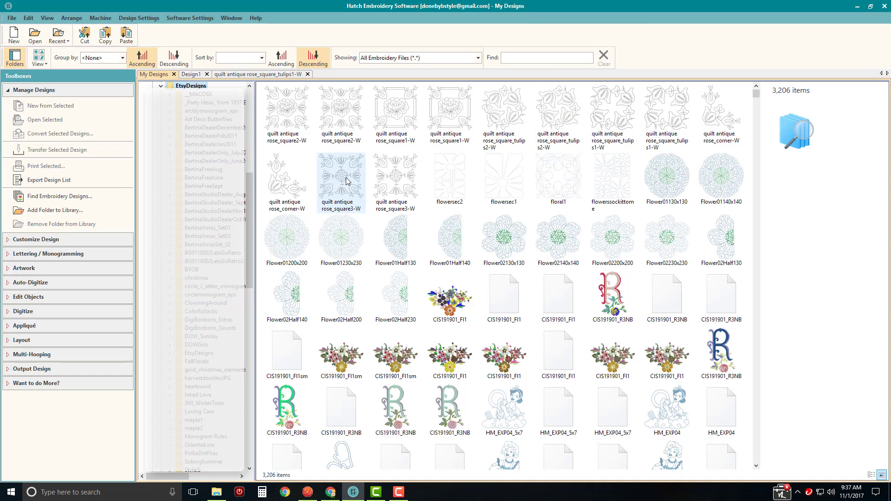
mouse_move(392, 180)
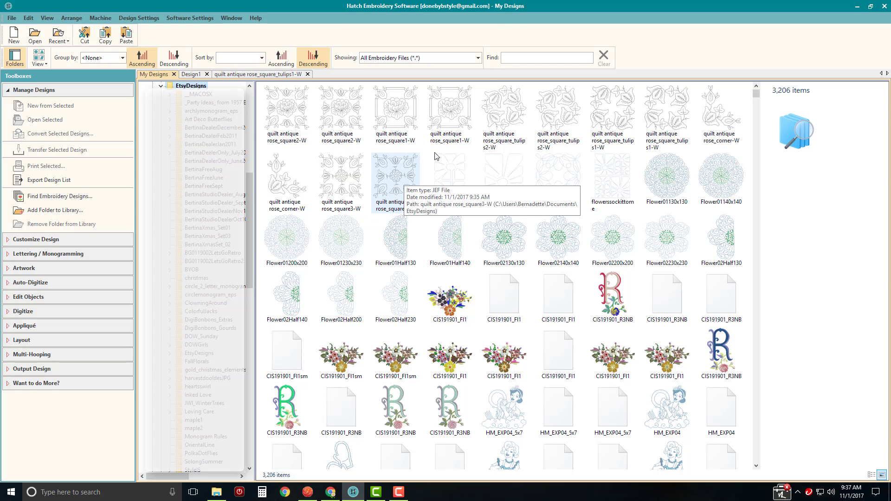
- Filter the listing to Janome JEF files, then to Brother PES files (383 items)
left_click(478, 57)
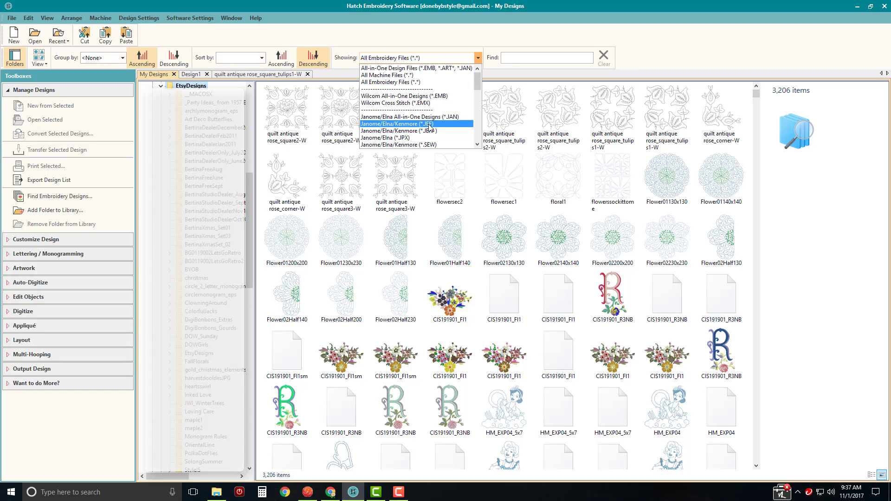
left_click(399, 123)
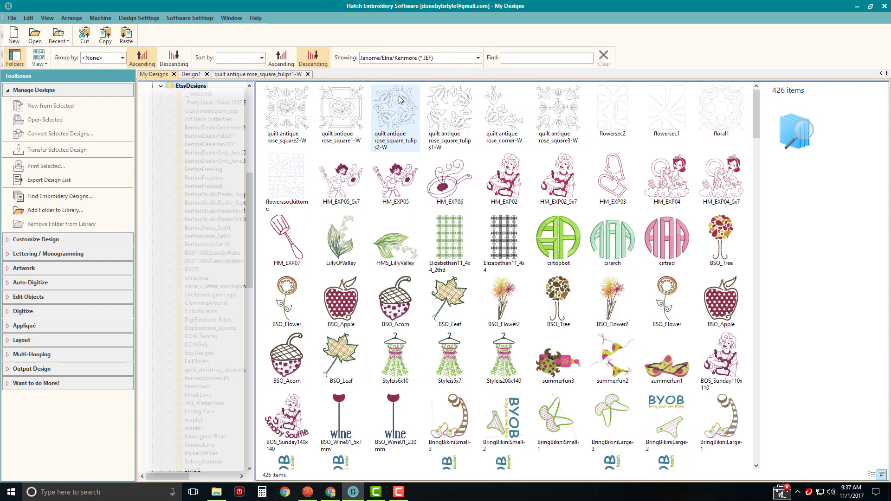
left_click(477, 57)
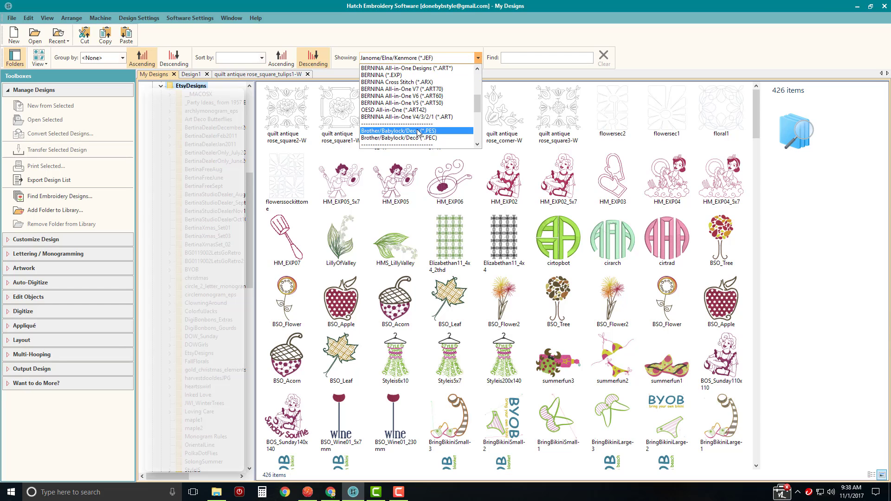
left_click(400, 132)
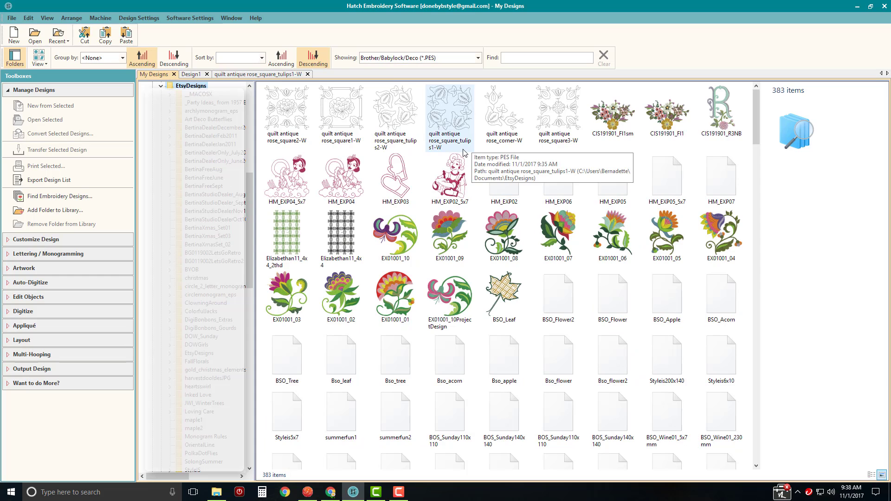